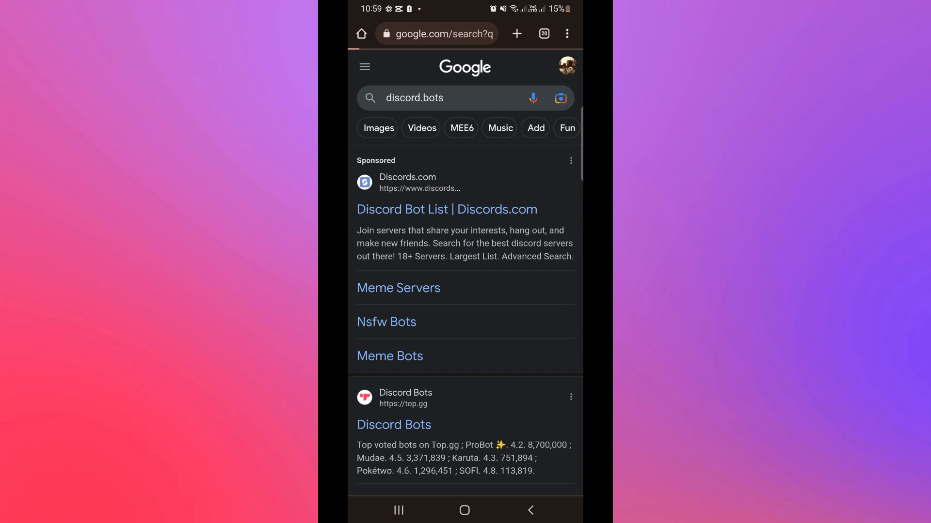
# Step: Choose the sponsored 'Discord Bot List | Discords.com' result for discord.bots in Google Search
pyautogui.click(446, 209)
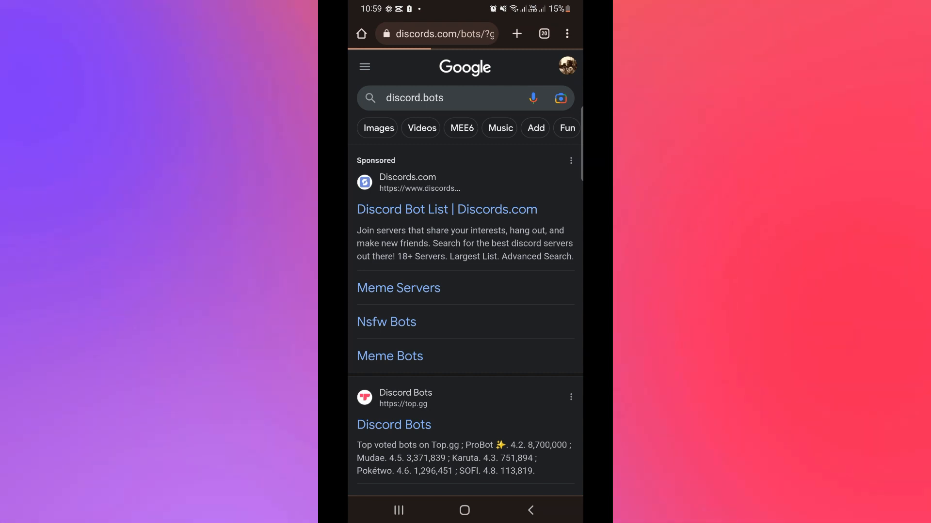
# Step: Scroll the loaded Discords.com bot list down to the Element and Alfacusa listings
pyautogui.click(445, 209)
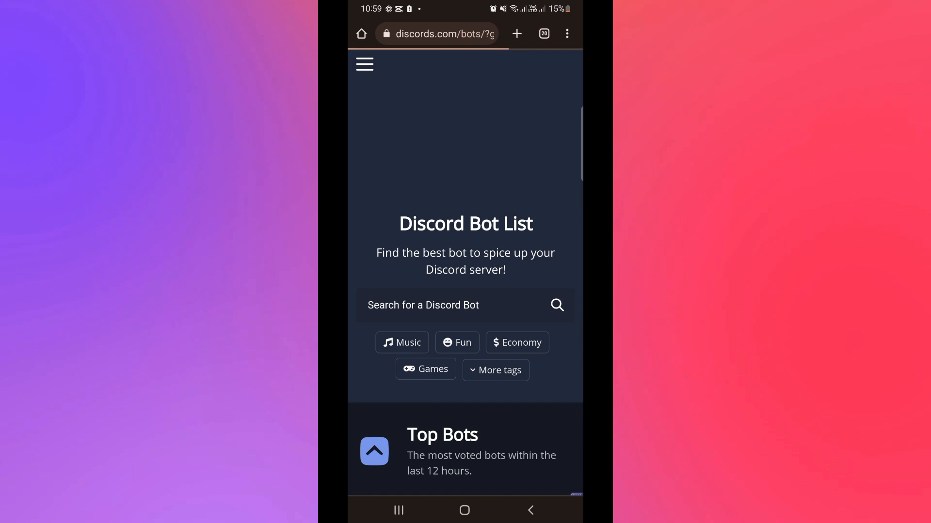
pyautogui.scroll(-3)
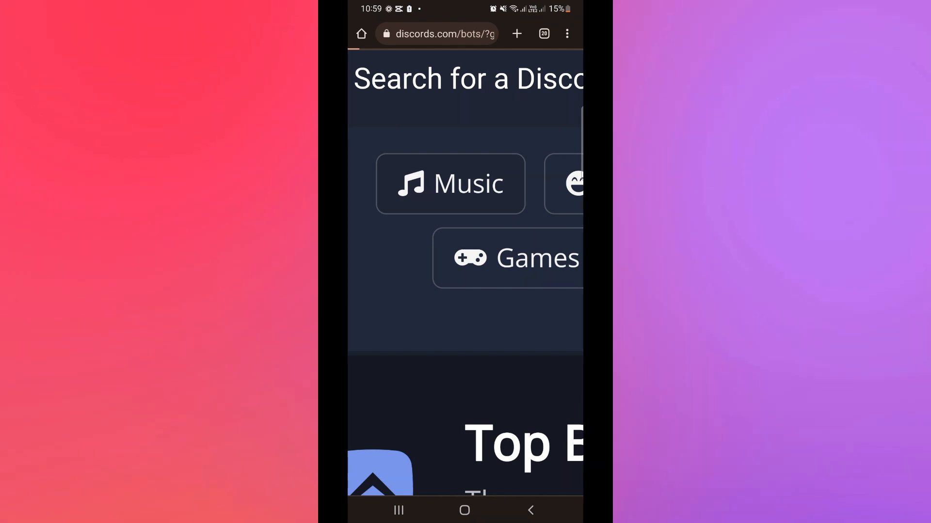
pyautogui.click(450, 184)
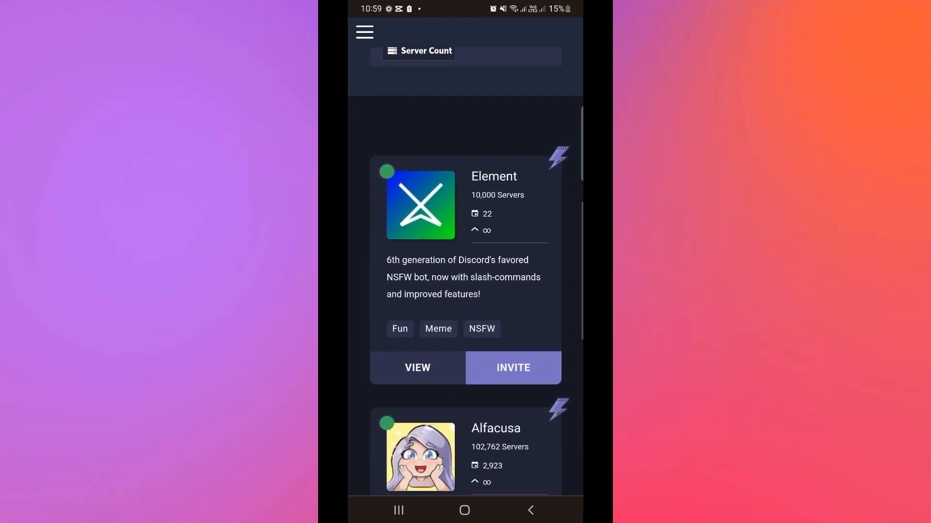
# Step: Bring the Alfacusa bot card into view and reach its detail page with picture and role-play description
pyautogui.scroll(3)
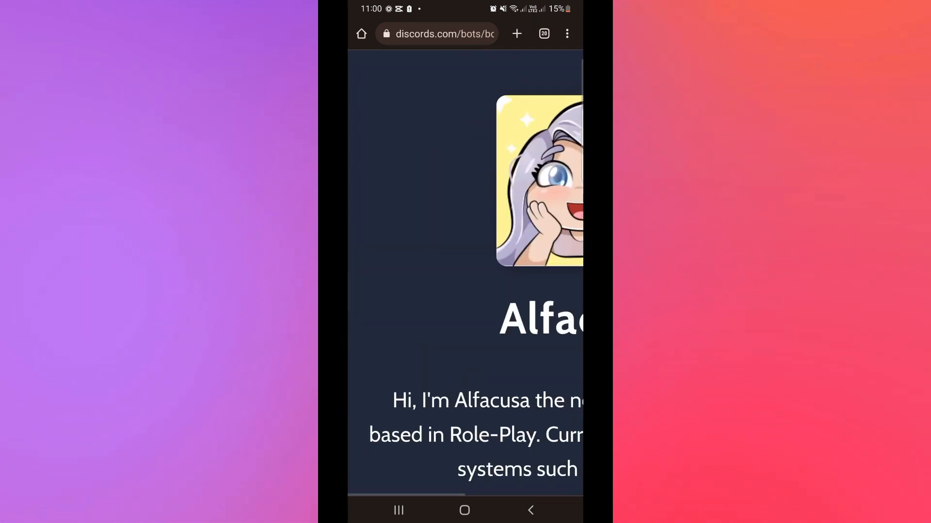
# Step: Invite Alfacusa to Discord and focus the Email or Phone Number field on the Welcome back login page
pyautogui.scroll(-3)
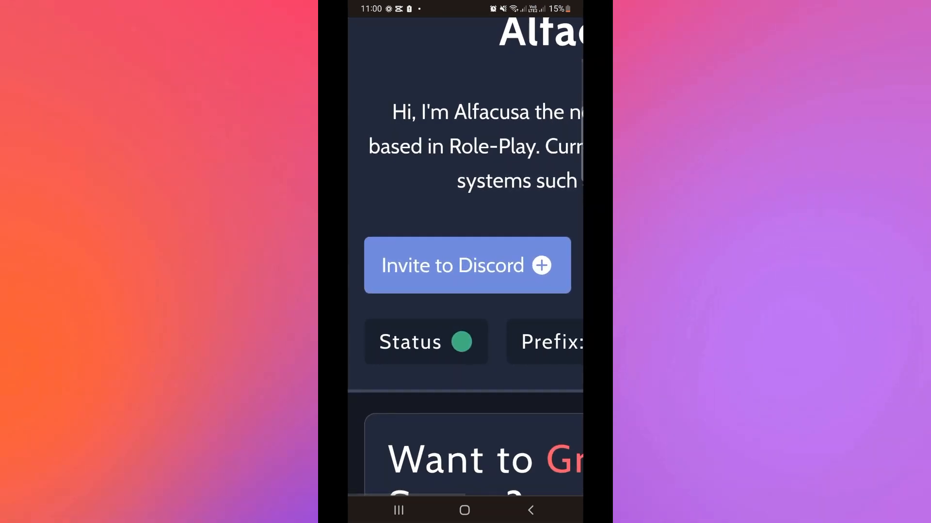
pyautogui.click(466, 266)
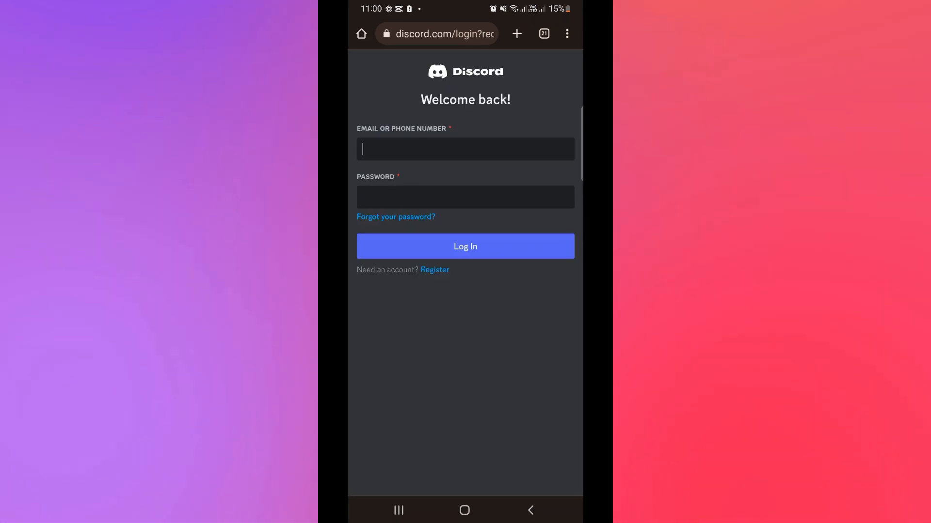
pyautogui.click(464, 149)
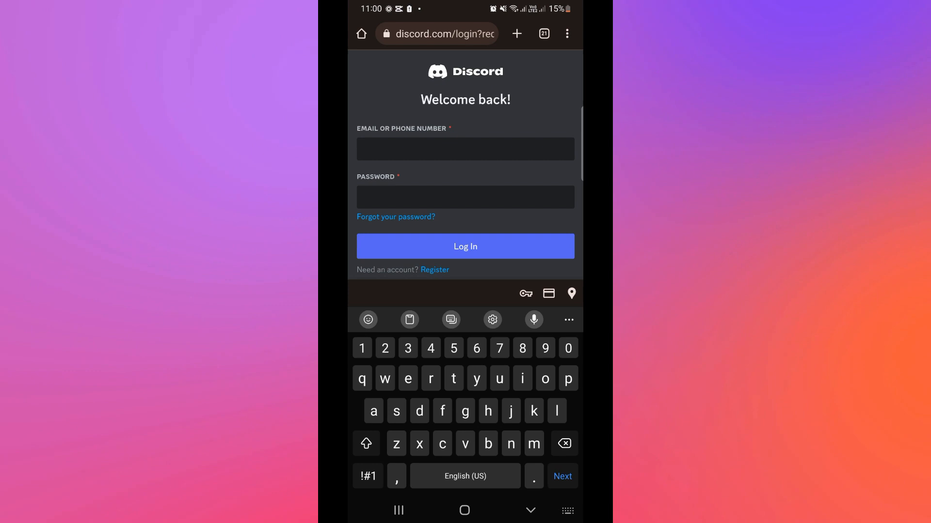